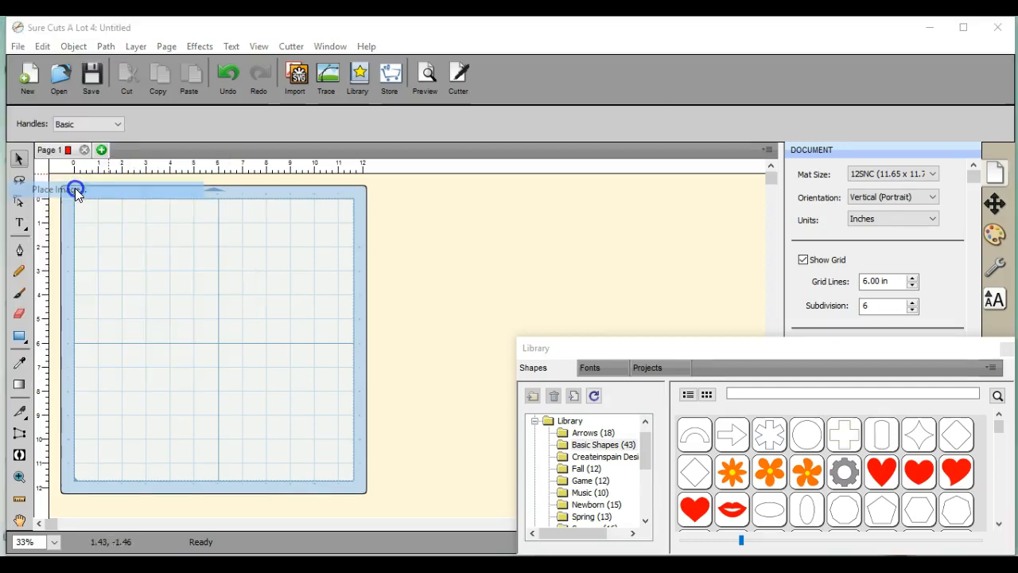
Step: Reposition the Graphic Twister image, then browse Place Image to Facebook > JPG PNG files
{"action": "left_click", "coordinate": [52, 189]}
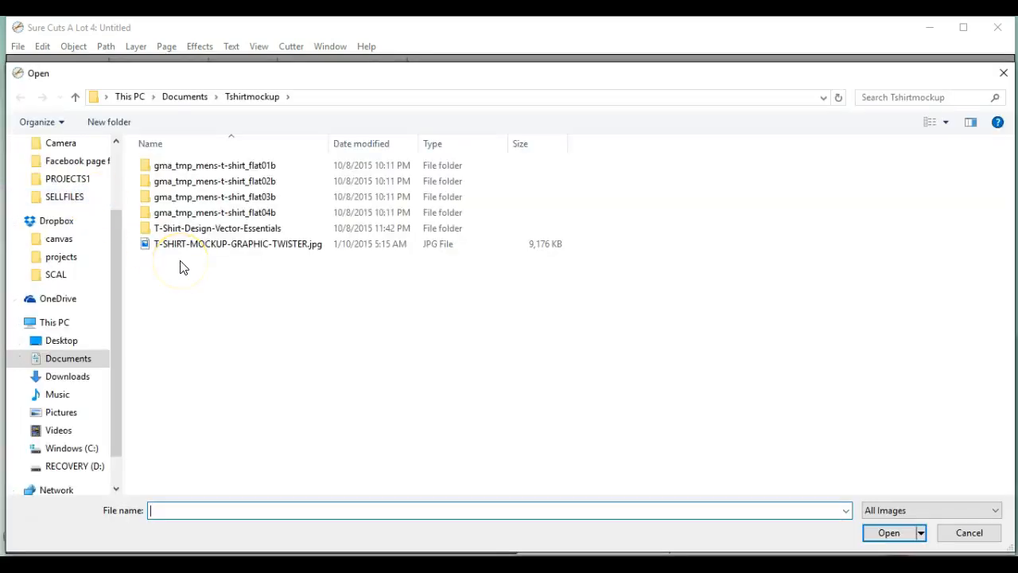
{"action": "mouse_move", "coordinate": [279, 244]}
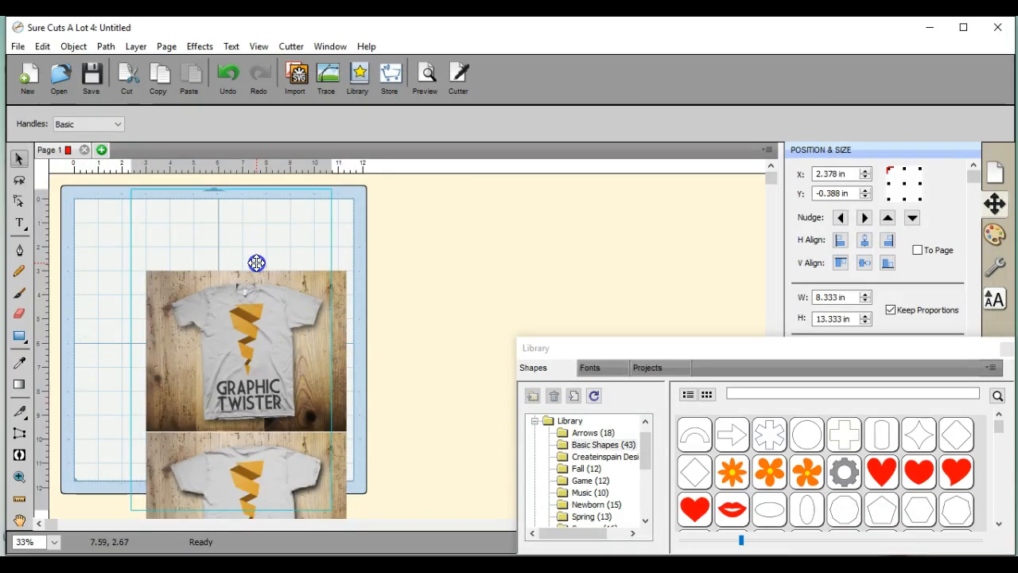
{"action": "left_click_drag", "start_coordinate": [257, 262], "coordinate": [292, 286]}
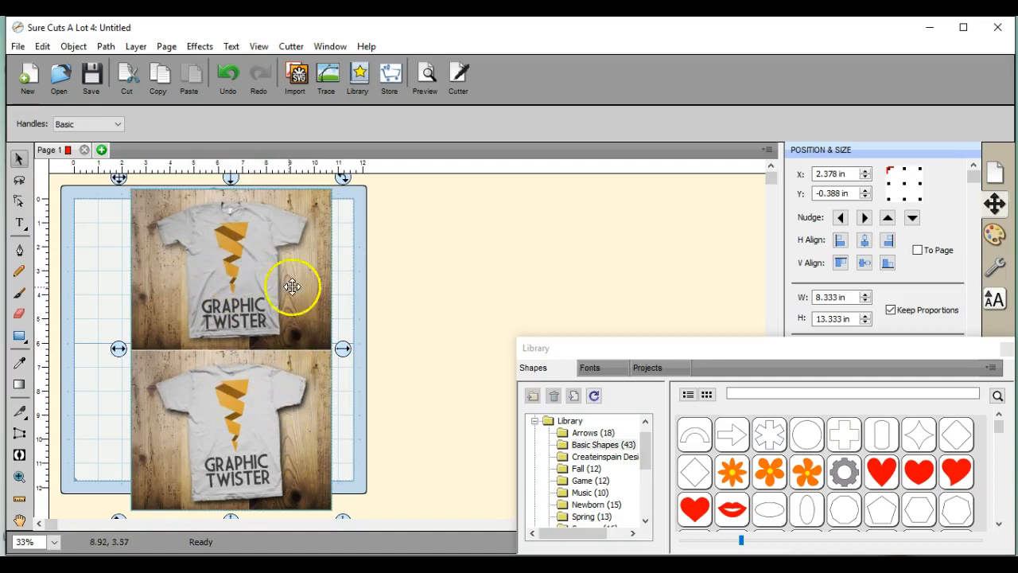
{"action": "mouse_move", "coordinate": [234, 381]}
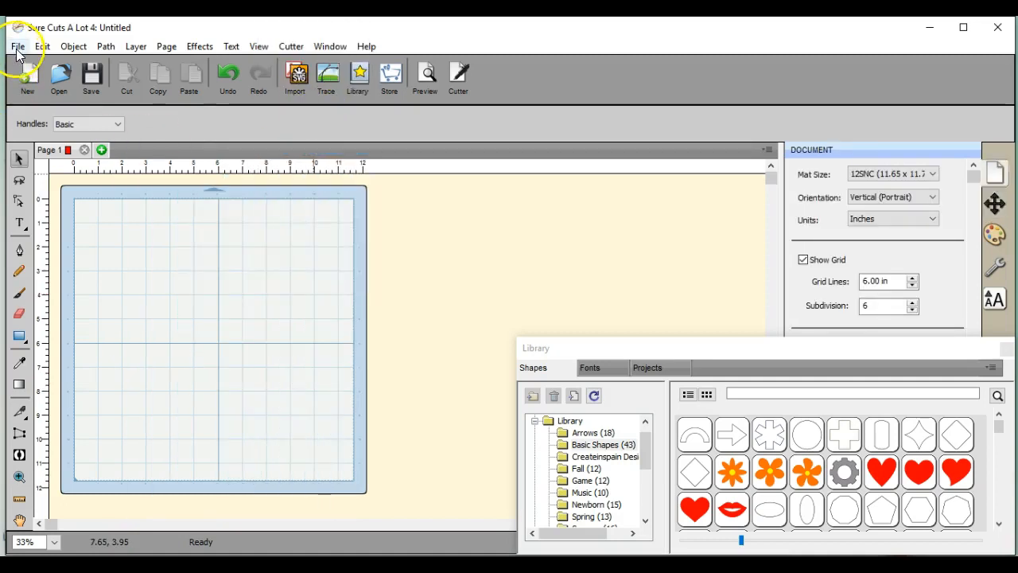
{"action": "left_click", "coordinate": [17, 46]}
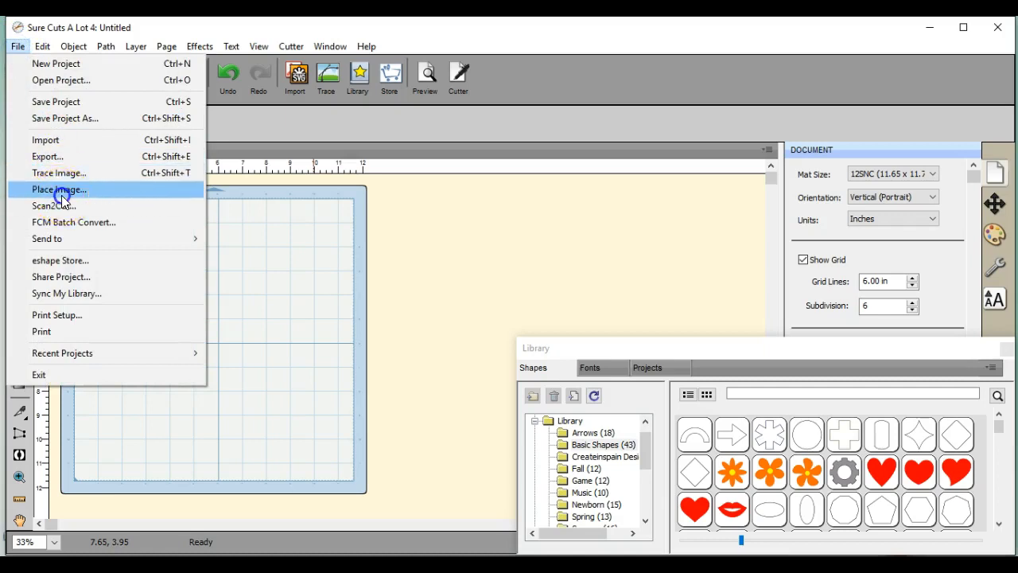
{"action": "left_click", "coordinate": [59, 189]}
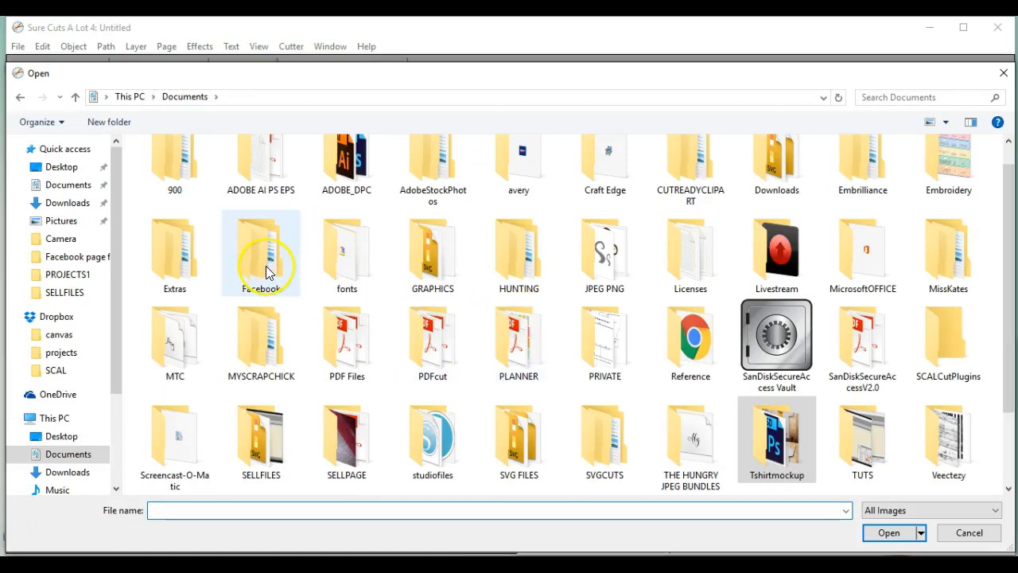
{"action": "double_click", "coordinate": [261, 253]}
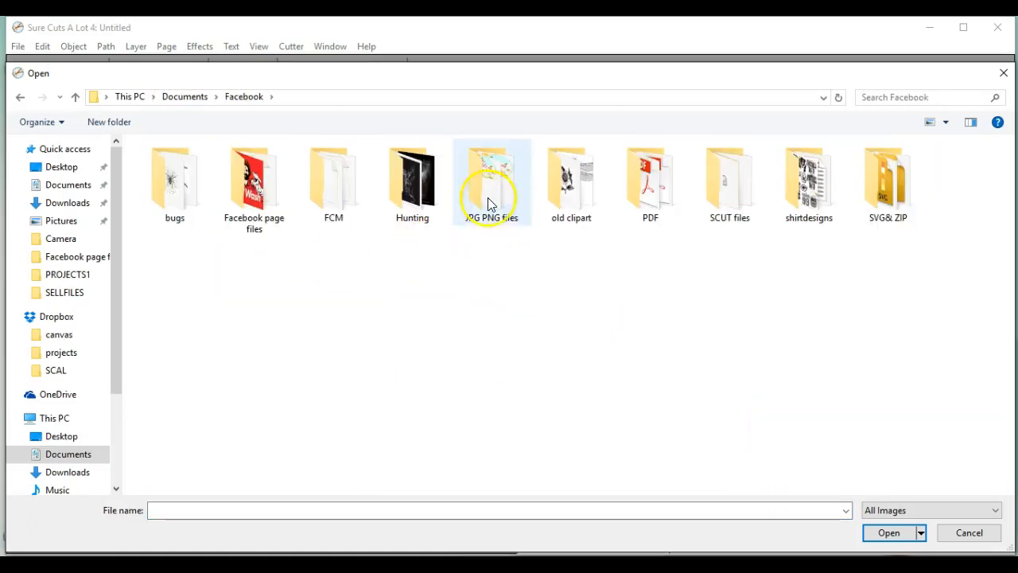
{"action": "double_click", "coordinate": [492, 179]}
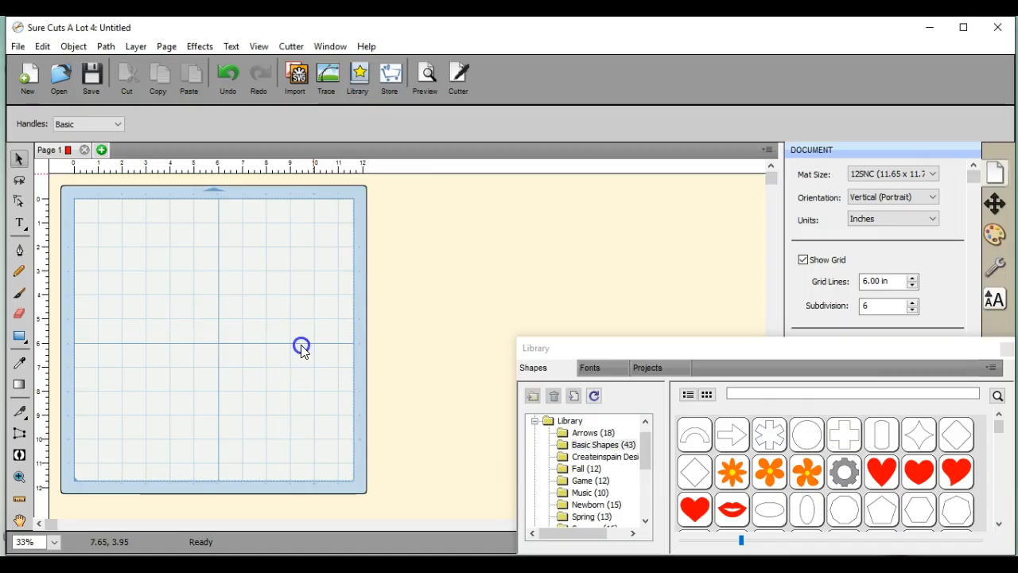
{"action": "mouse_move", "coordinate": [225, 286]}
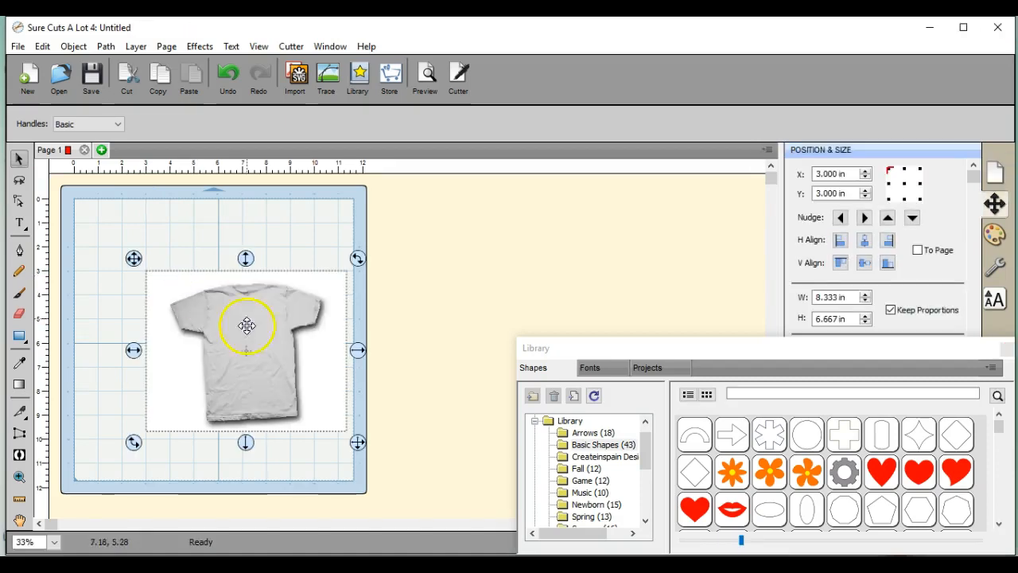
Step: Drag the plain grey t-shirt mock-up toward the mat's upper-left corner
{"action": "left_click_drag", "start_coordinate": [246, 326], "coordinate": [205, 273]}
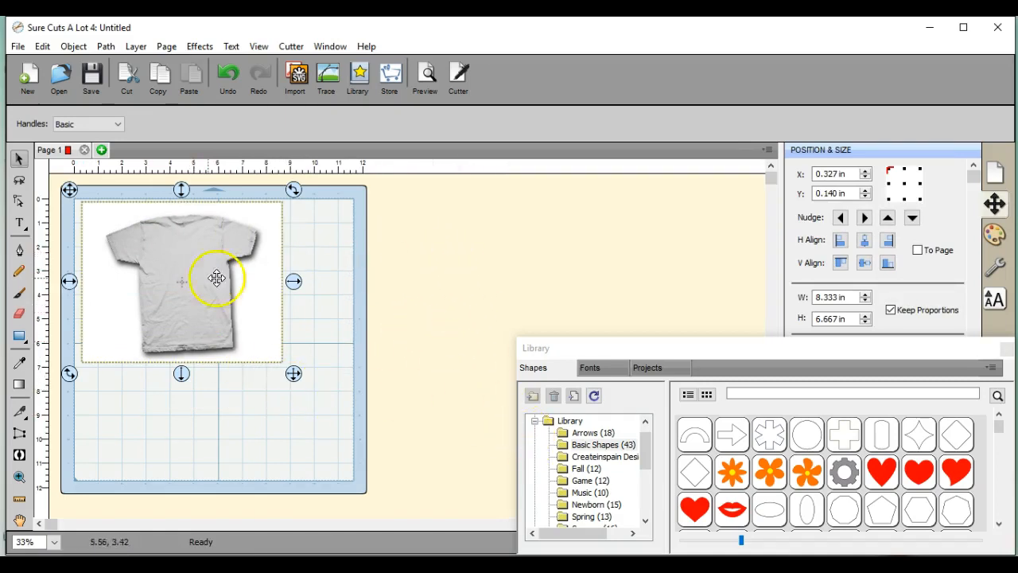
{"action": "mouse_move", "coordinate": [179, 282]}
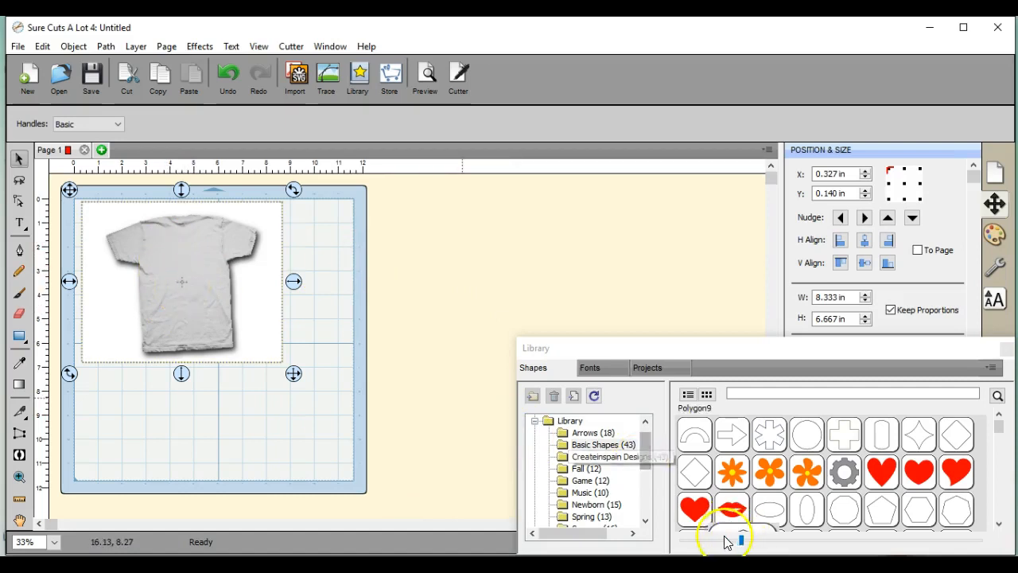
Step: Add the red heart from the Library, then delete the selected t-shirt and heart artwork
{"action": "double_click", "coordinate": [731, 510]}
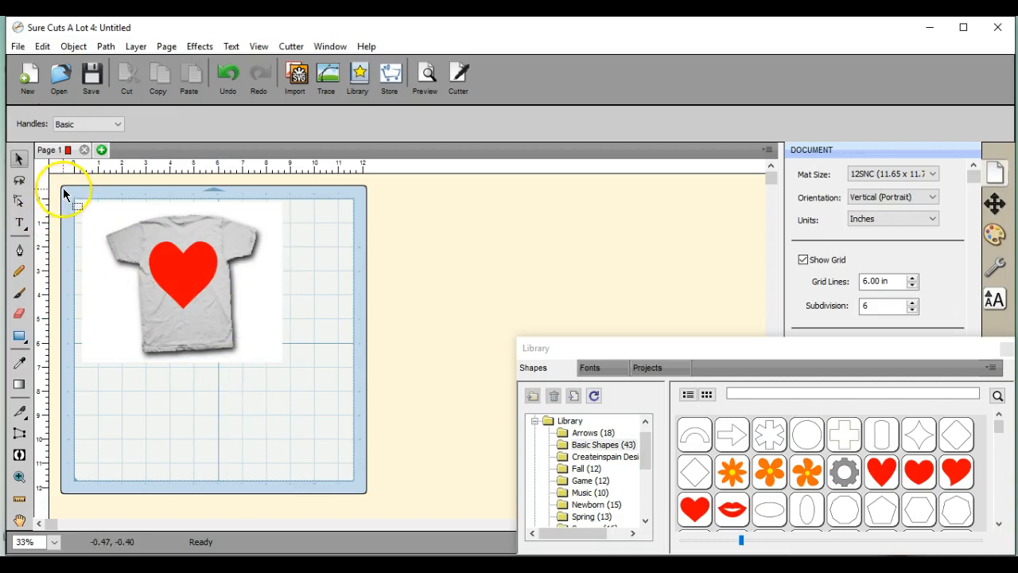
{"action": "left_click", "coordinate": [181, 282]}
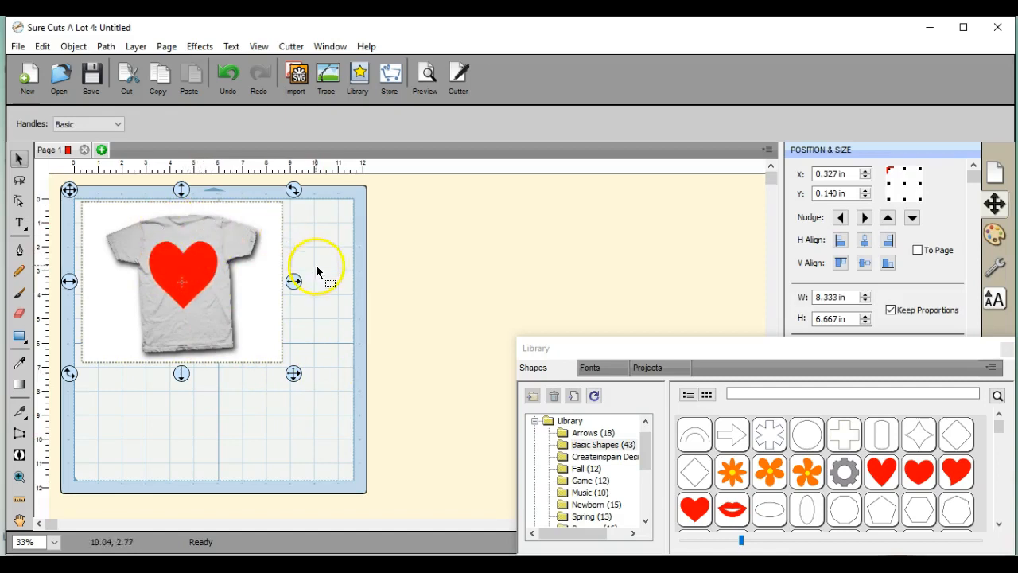
{"action": "mouse_move", "coordinate": [329, 328]}
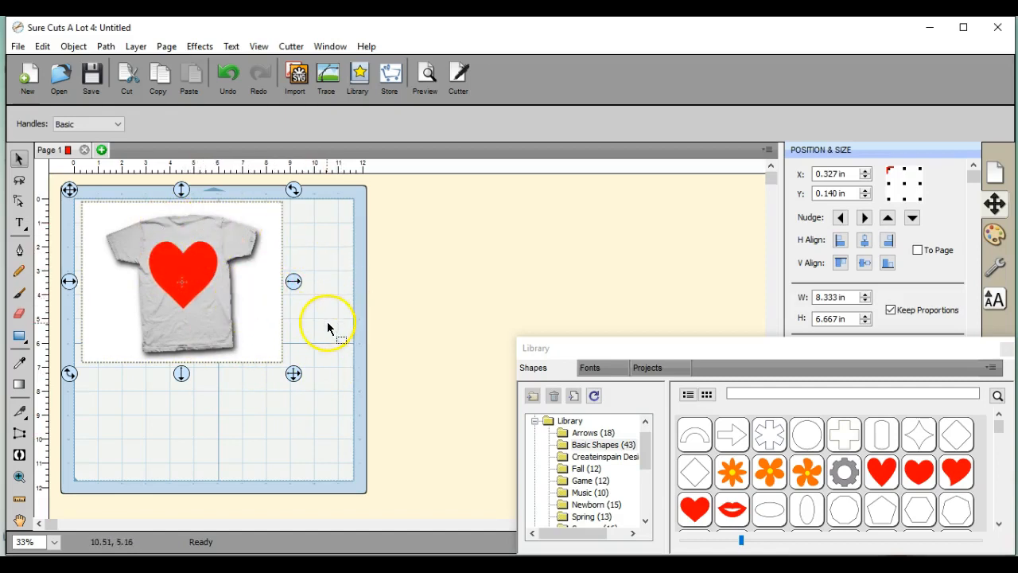
{"action": "mouse_move", "coordinate": [322, 312]}
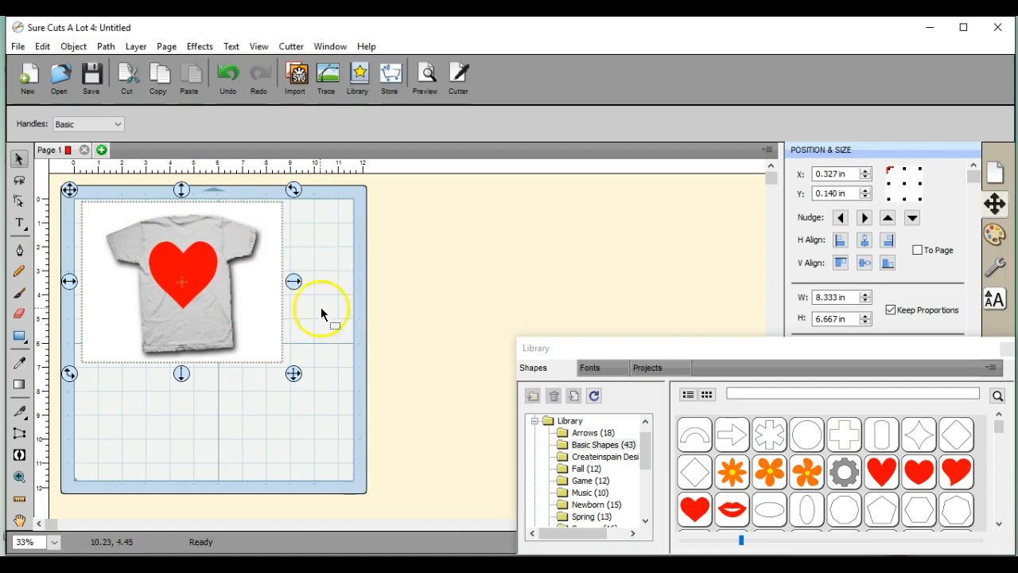
{"action": "mouse_move", "coordinate": [323, 325]}
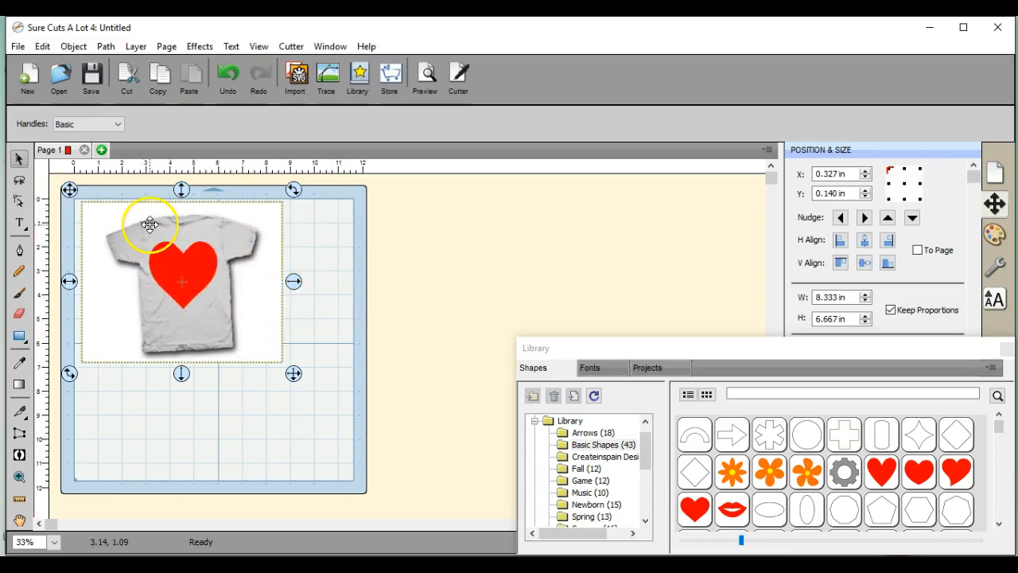
{"action": "right_click", "coordinate": [199, 292]}
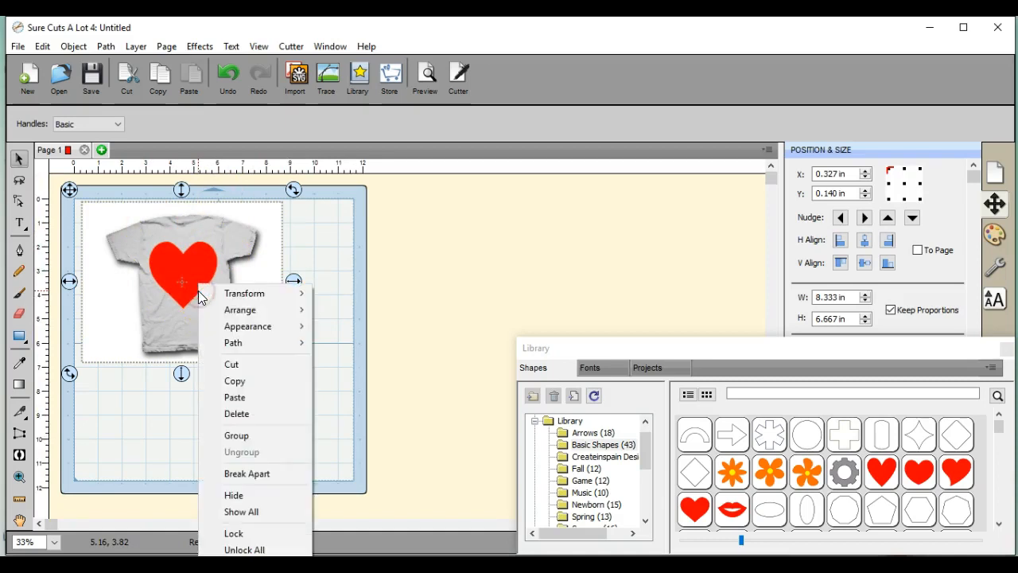
{"action": "left_click", "coordinate": [236, 414]}
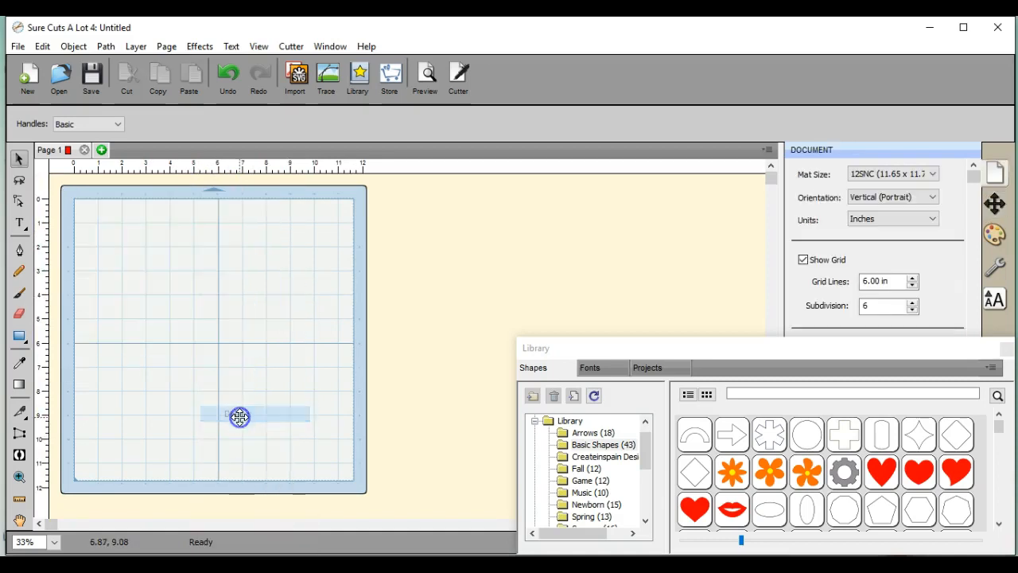